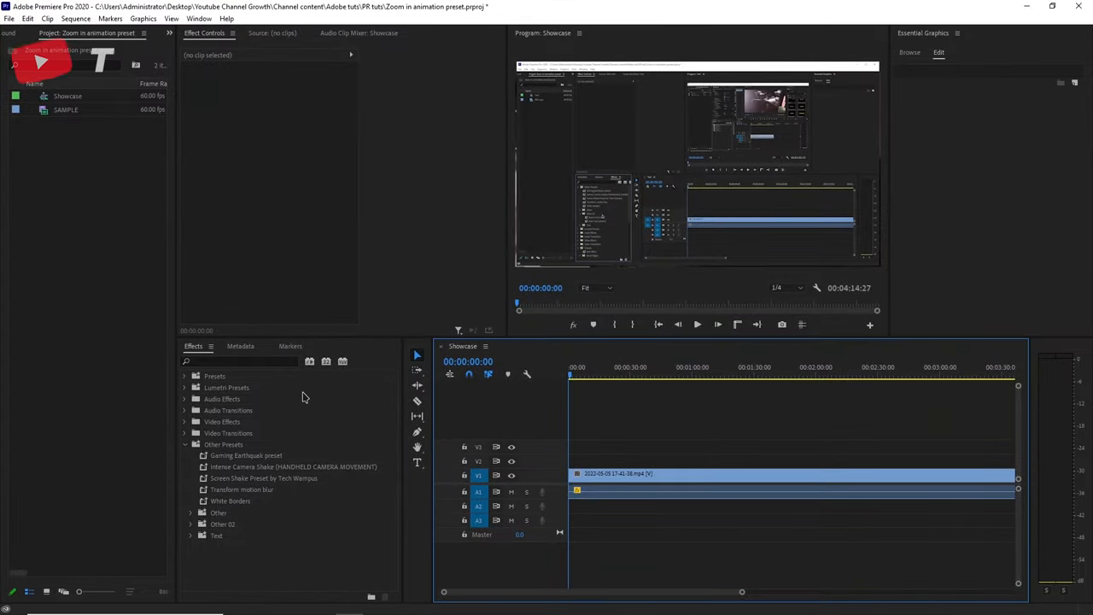
Step: Find the Transform effect in Effects and apply it to the Showcase clip
text(transform)
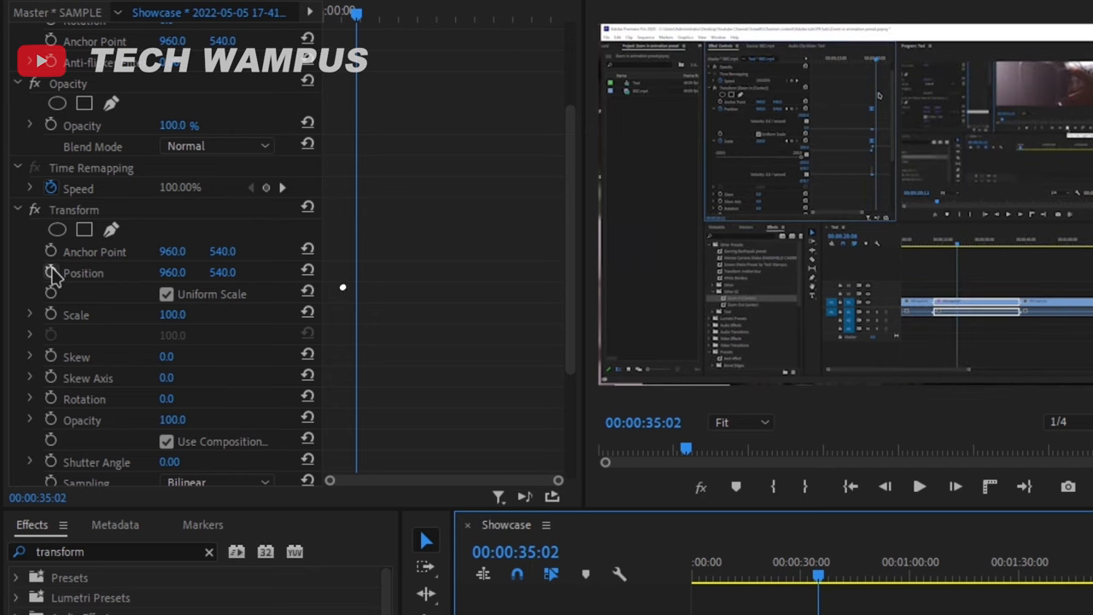
Step: Enable the Transform Position stopwatch to set a starting keyframe
click(51, 273)
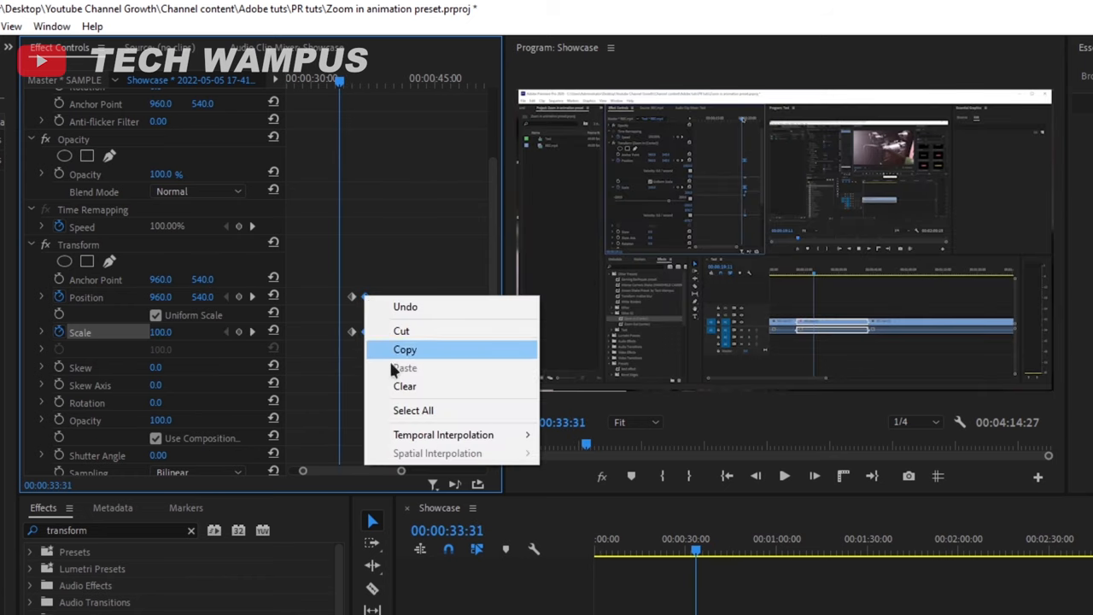
Step: Apply Ease In / Ease Out interpolation to the position and scale keyframes
click(404, 348)
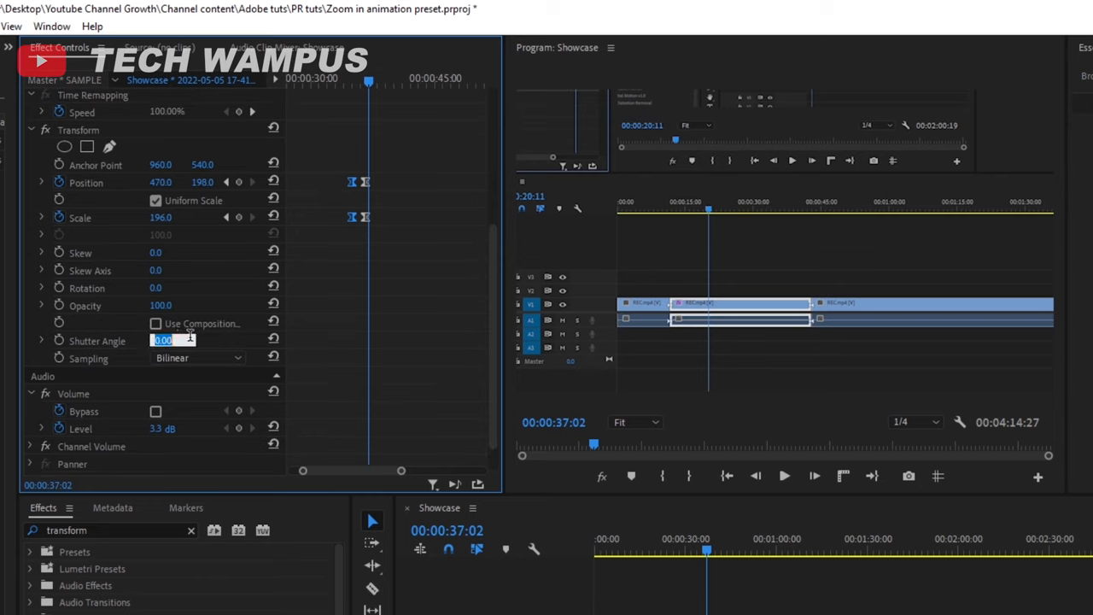
Step: Set the Transform shutter angle to 300 for motion blur on the zoom
text(300)
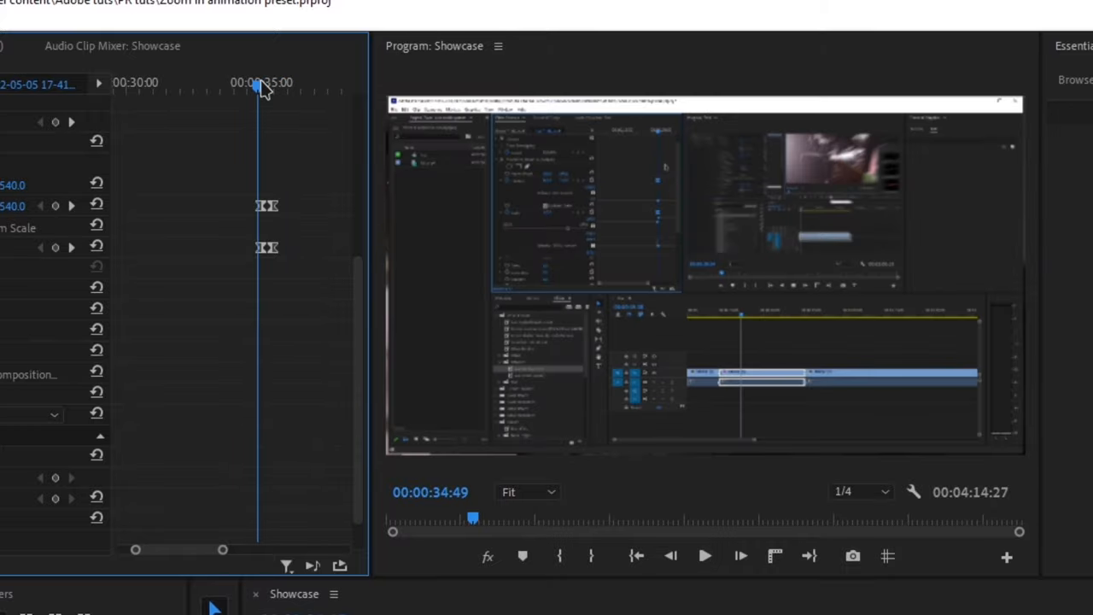
Step: Move the playhead to just before the keyframes and review the zoom animation
click(704, 557)
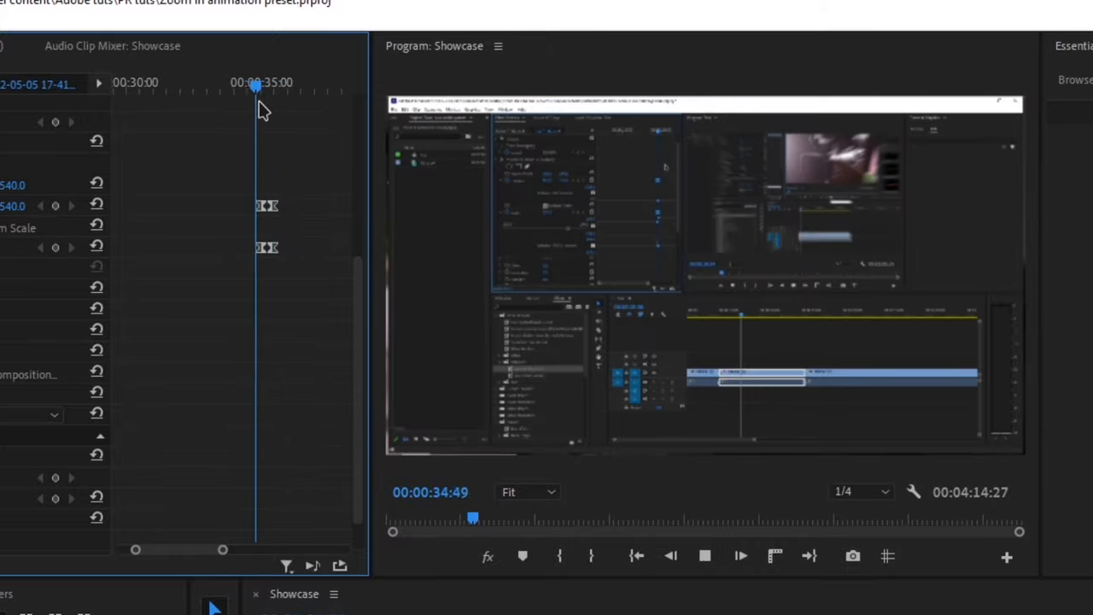